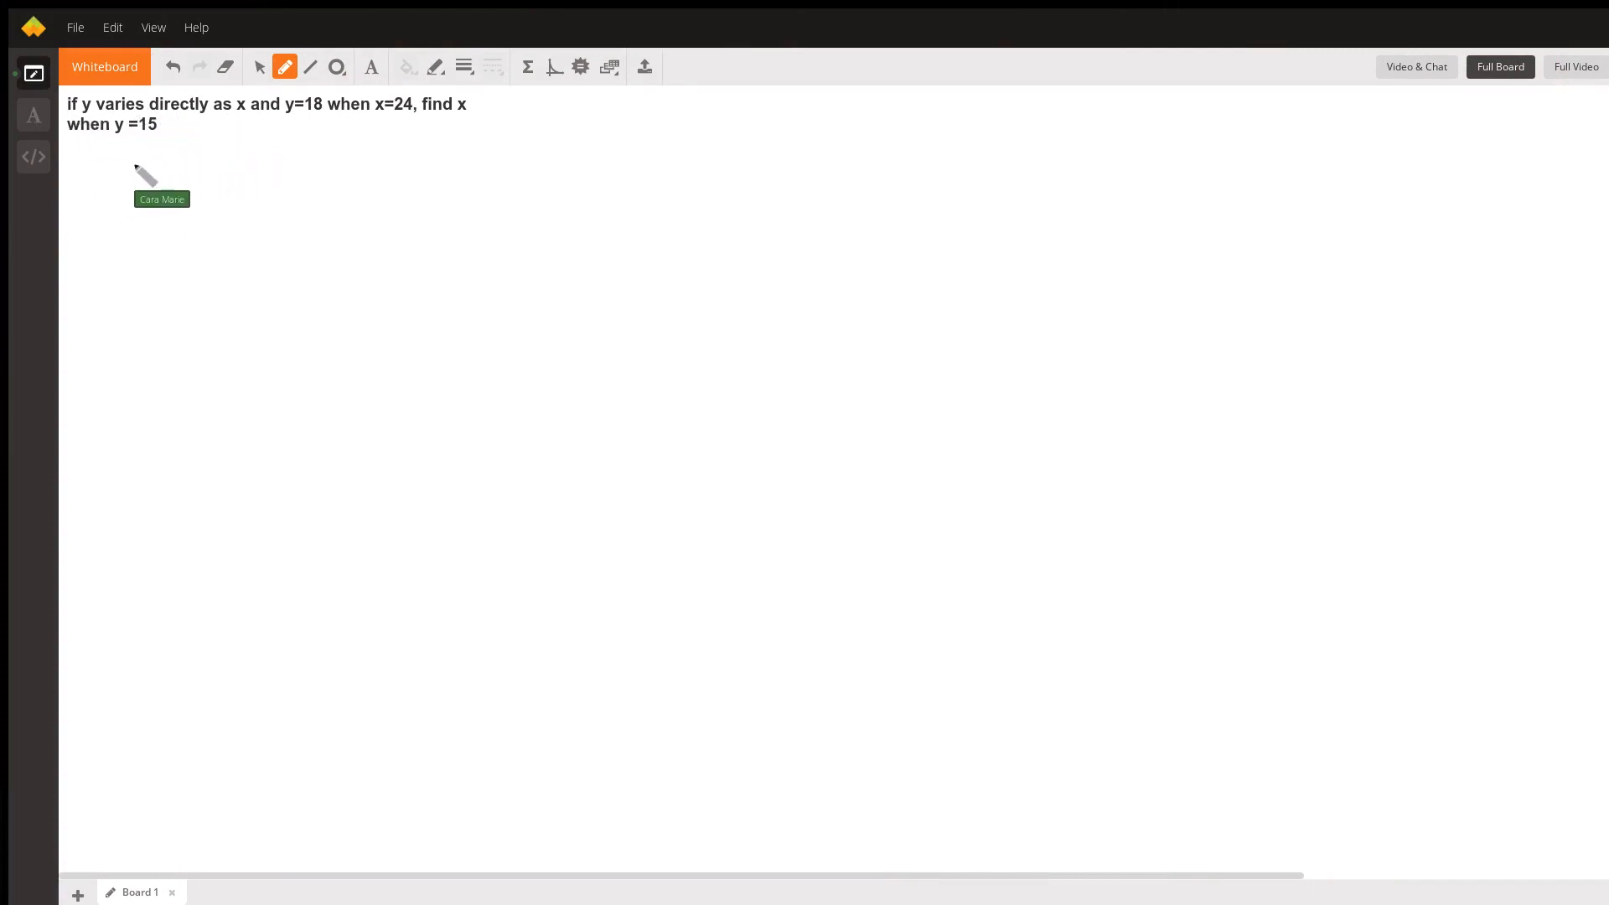
mouse_move(205, 153)
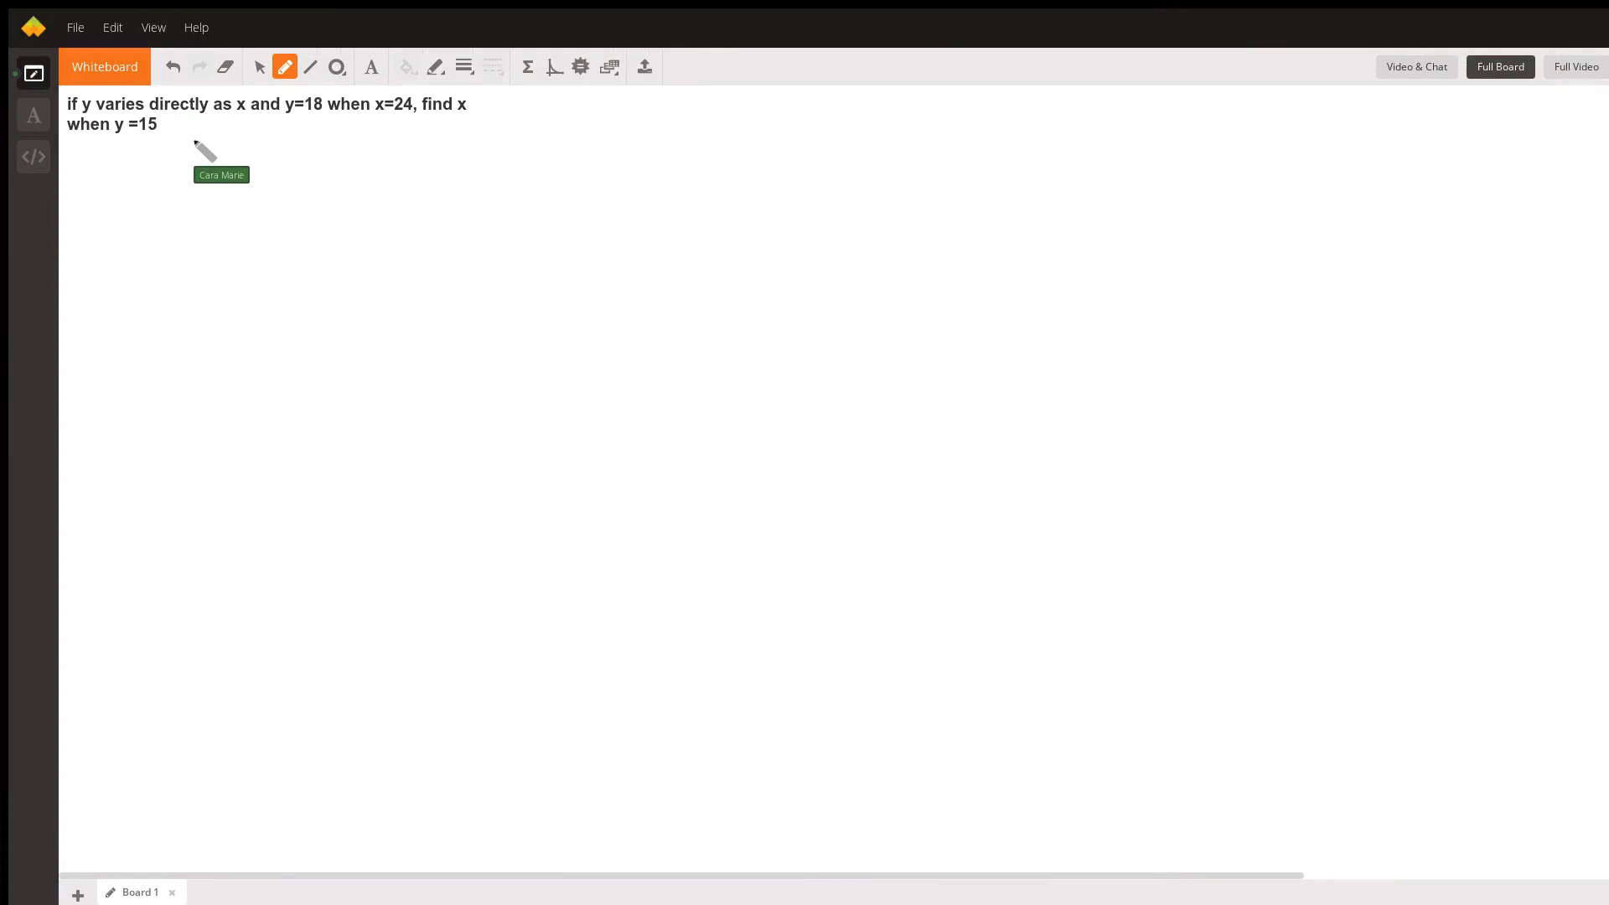
- Handwrite the general direct-variation equation y = kx beneath the problem statement
drag(204, 150, 218, 169)
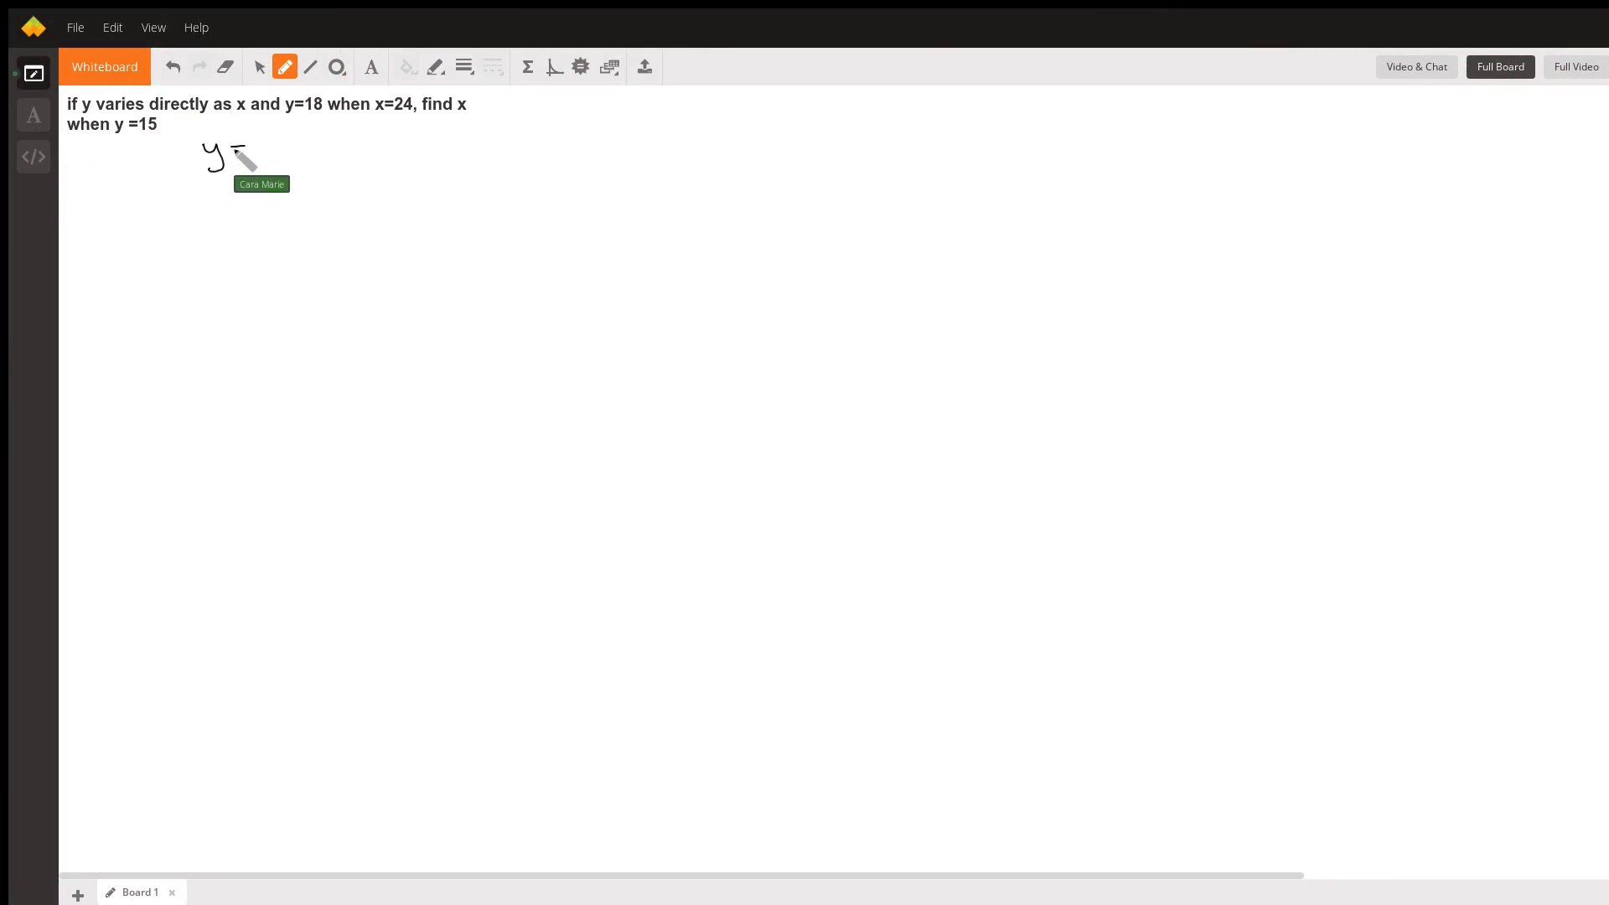
drag(237, 156, 291, 159)
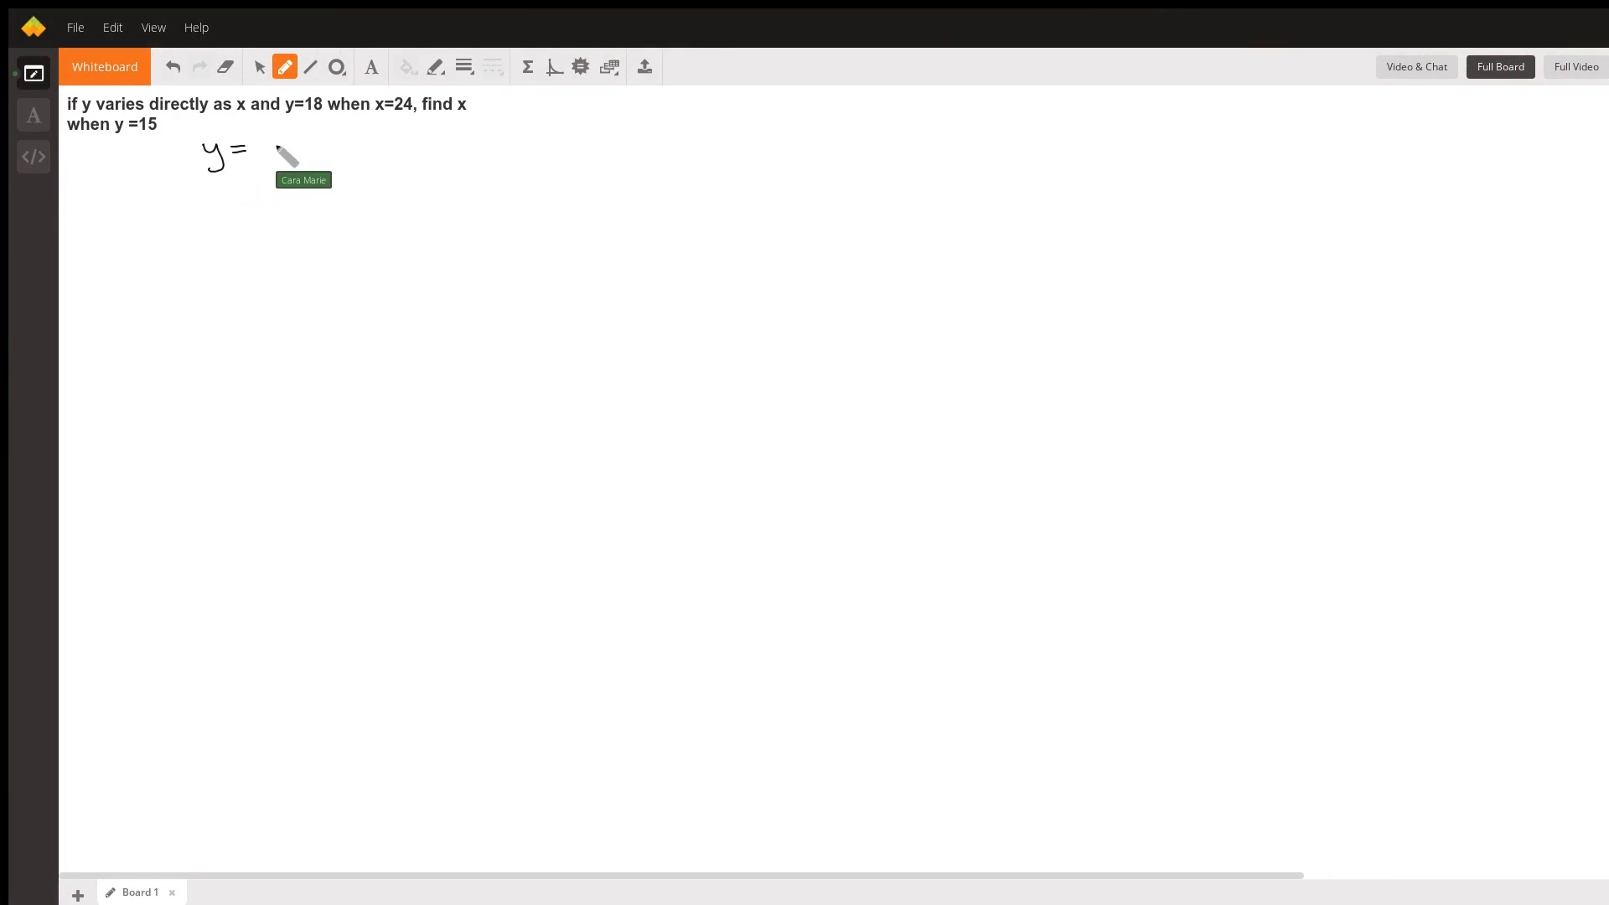
drag(266, 149, 291, 154)
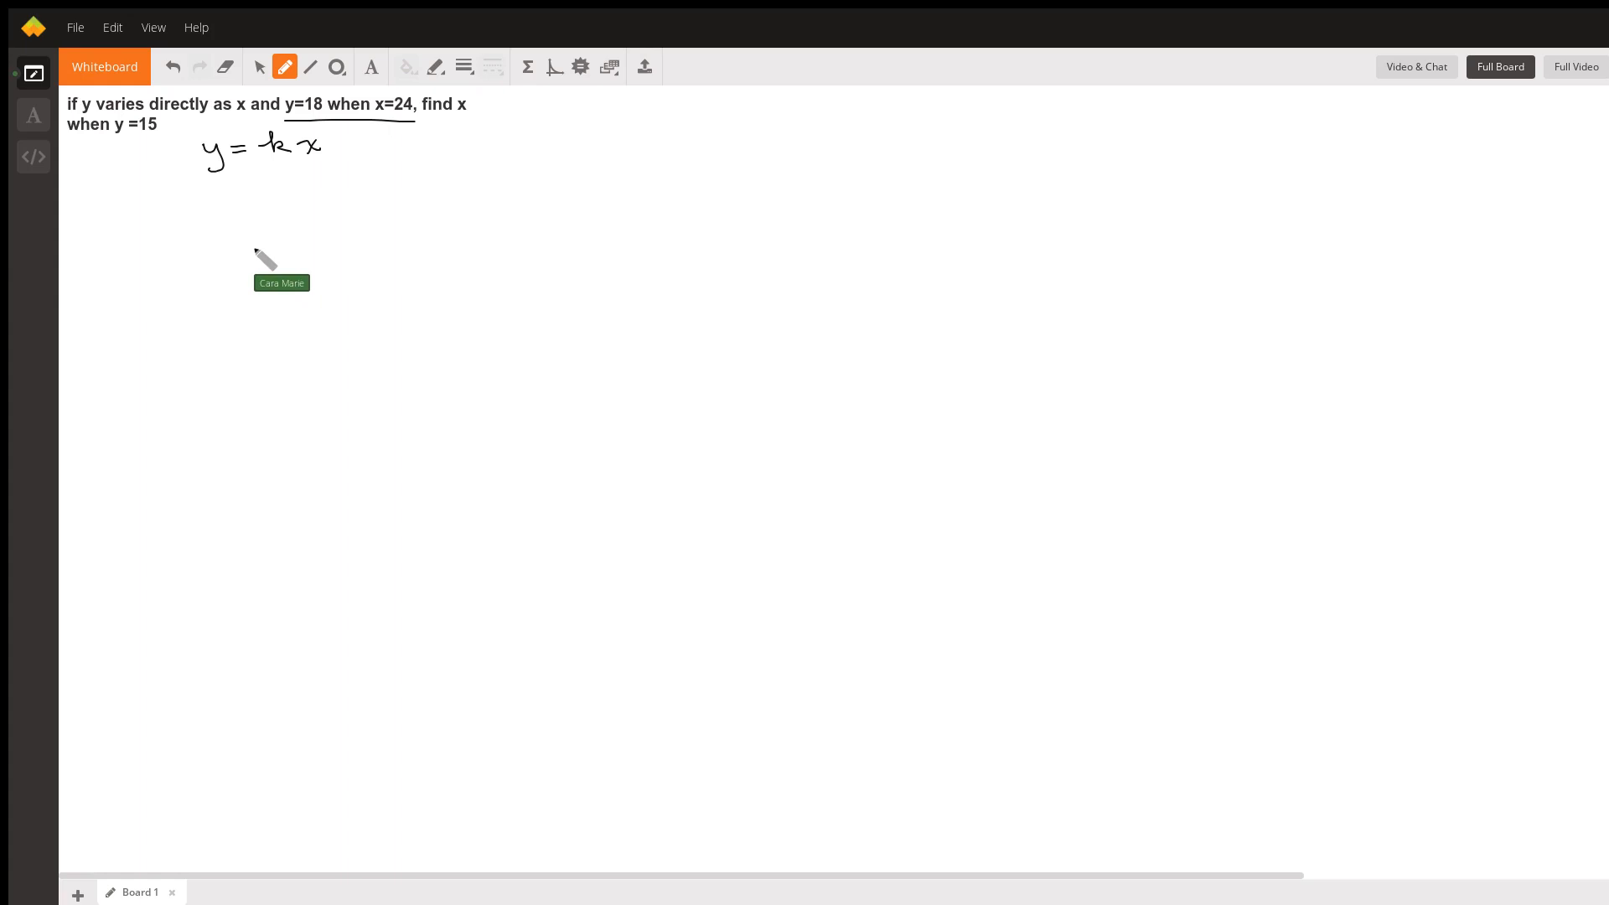
mouse_move(223, 203)
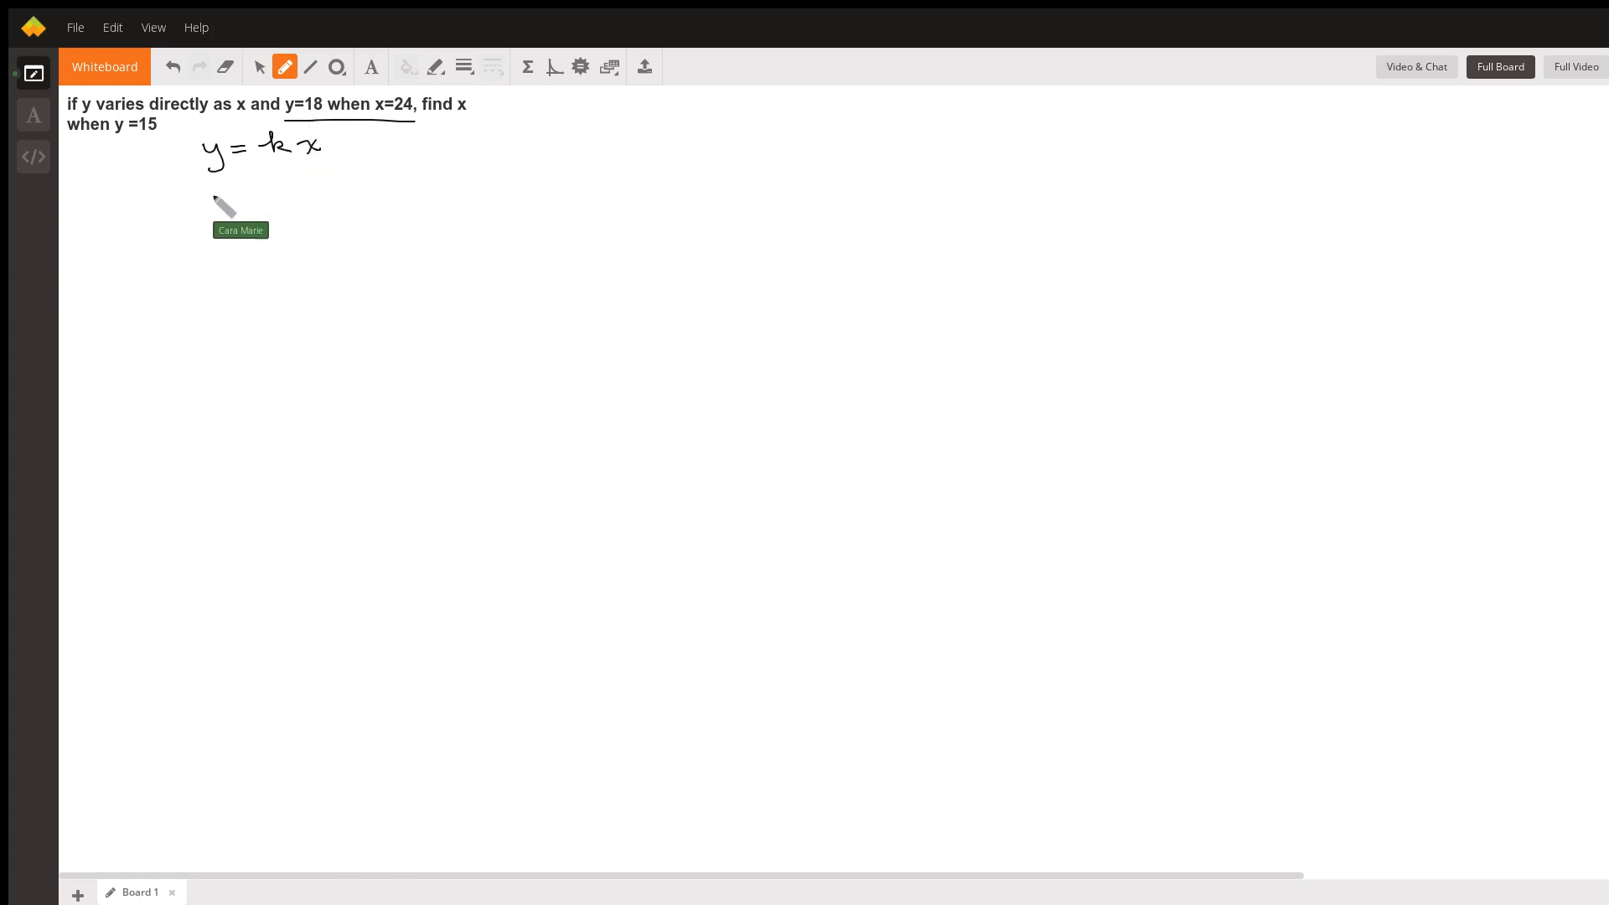
- Substitute to write 18 = k(24), then solve k = 18/24 = 3/4 with 3/4 circled and arrowed to k
drag(205, 205, 267, 203)
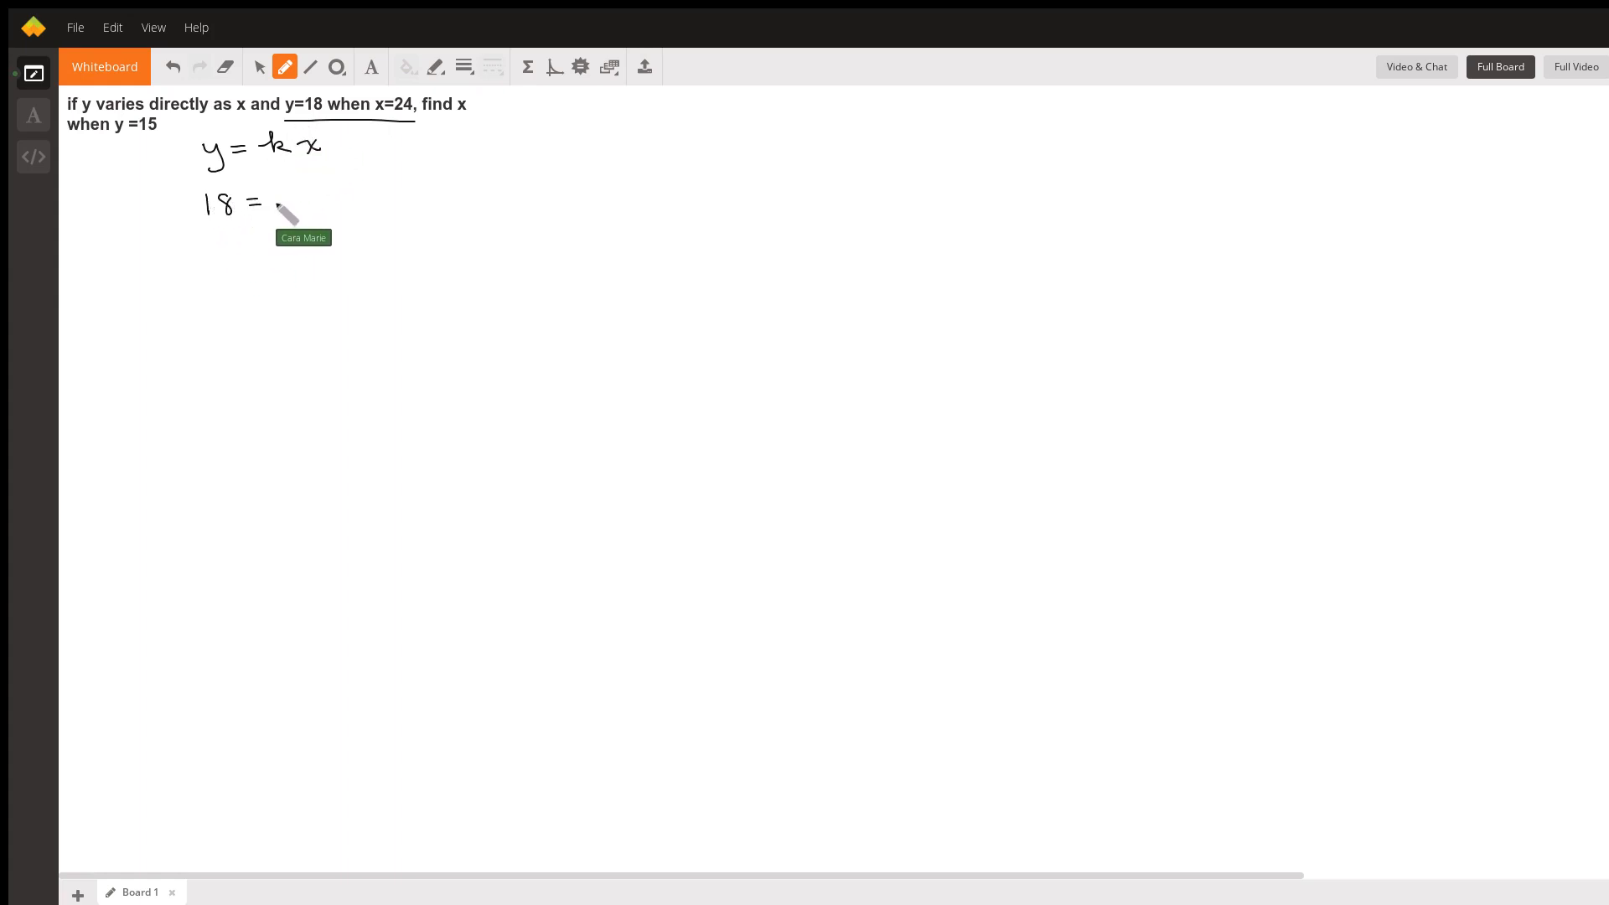
drag(277, 203, 354, 200)
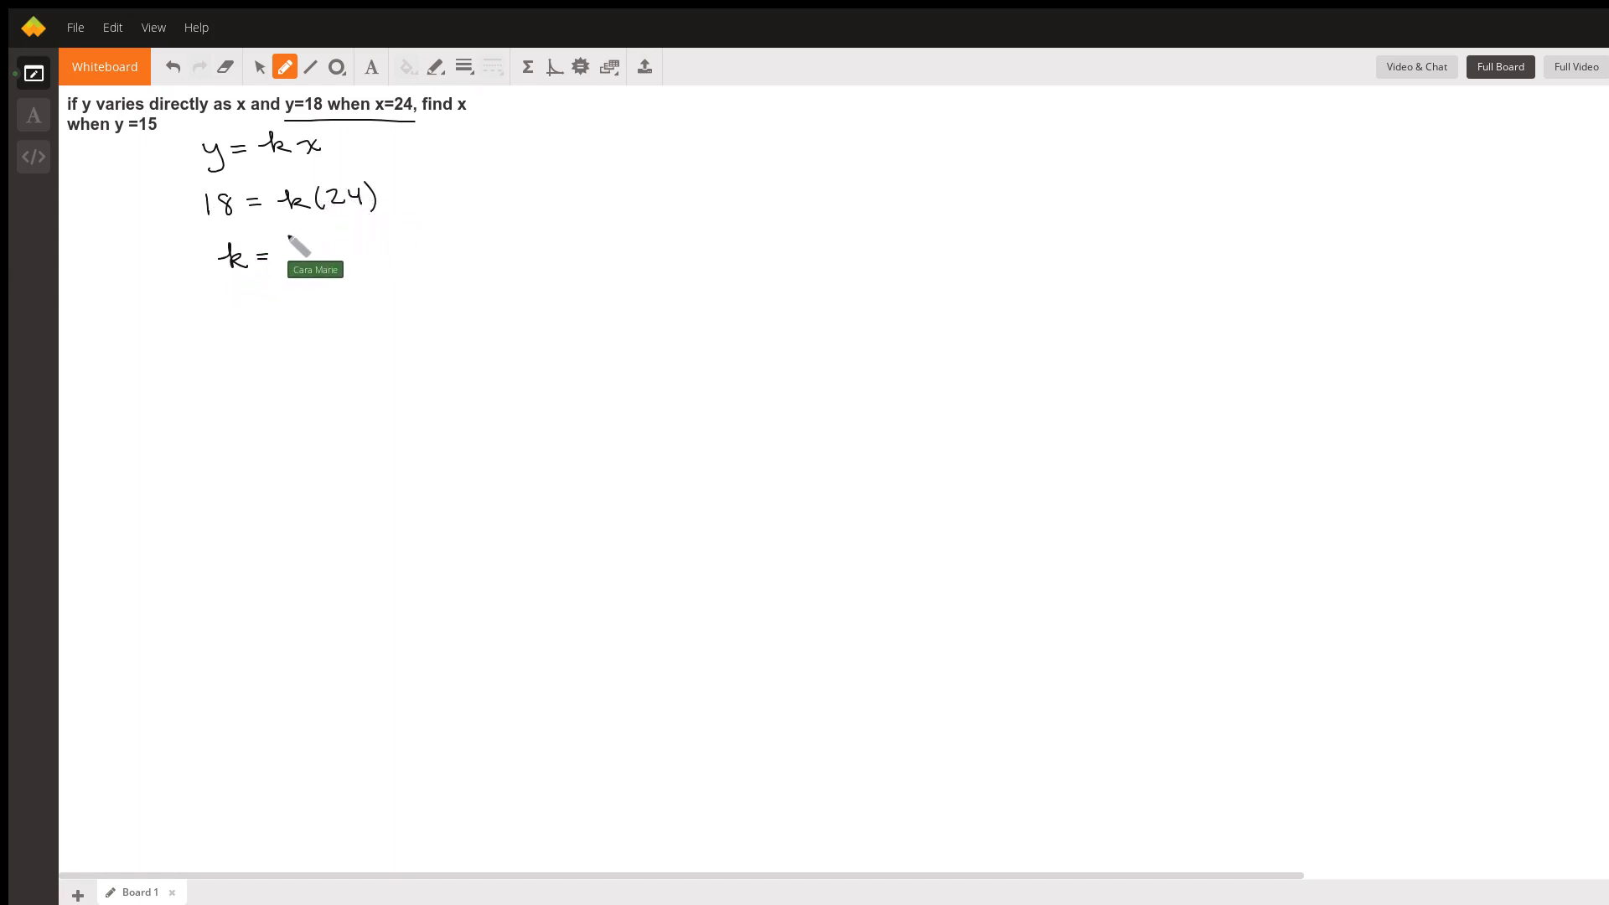
drag(291, 241, 334, 252)
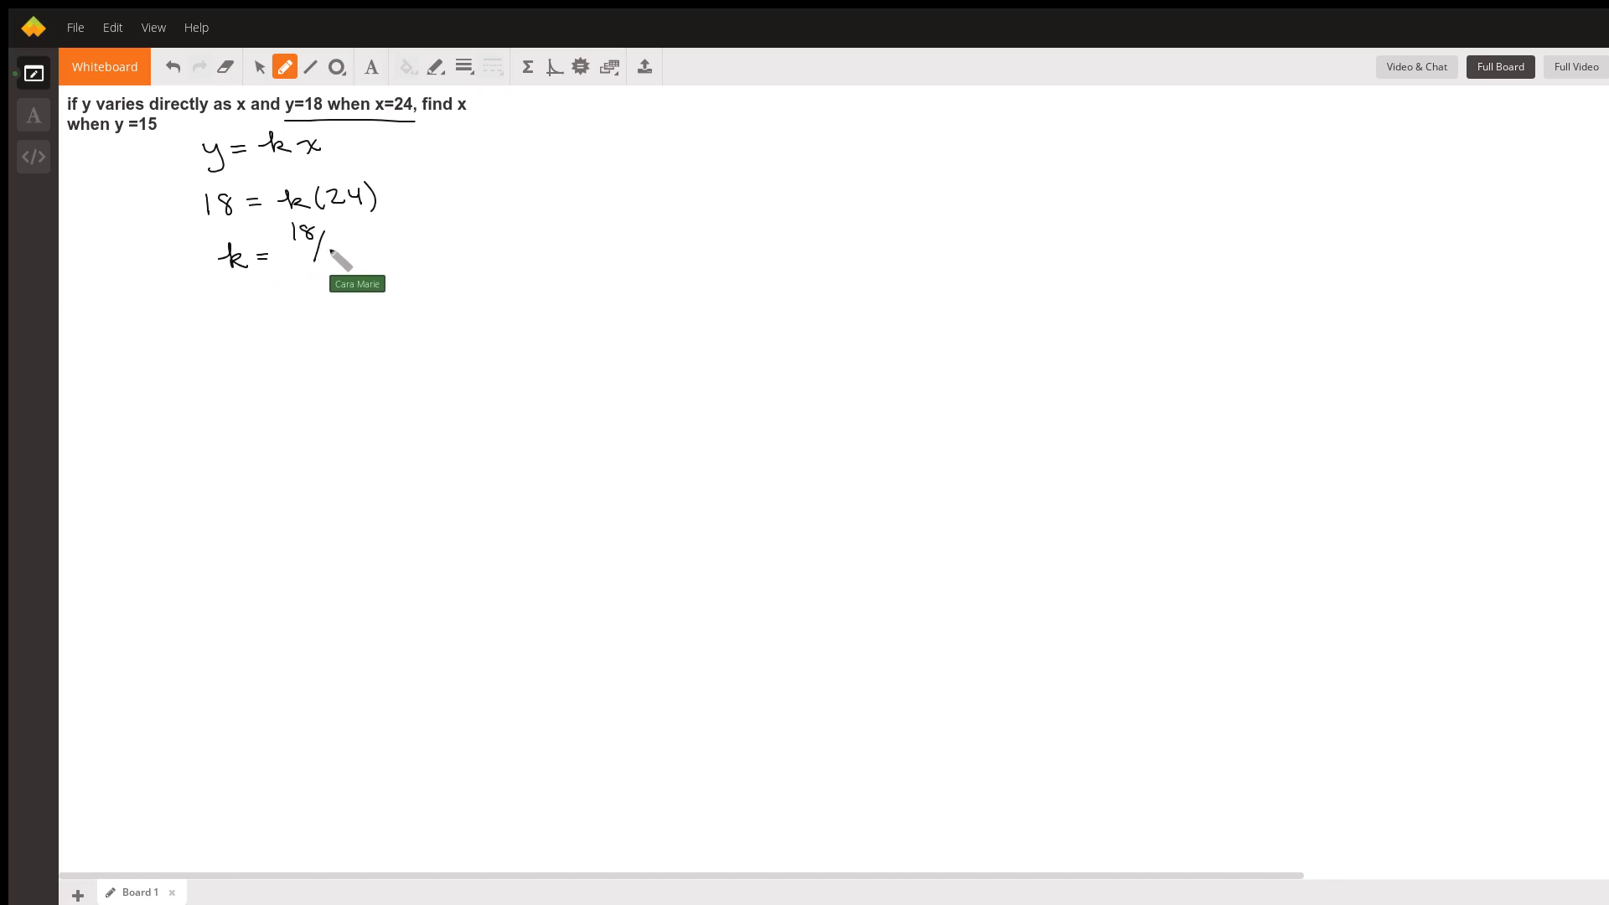
drag(328, 252, 401, 251)
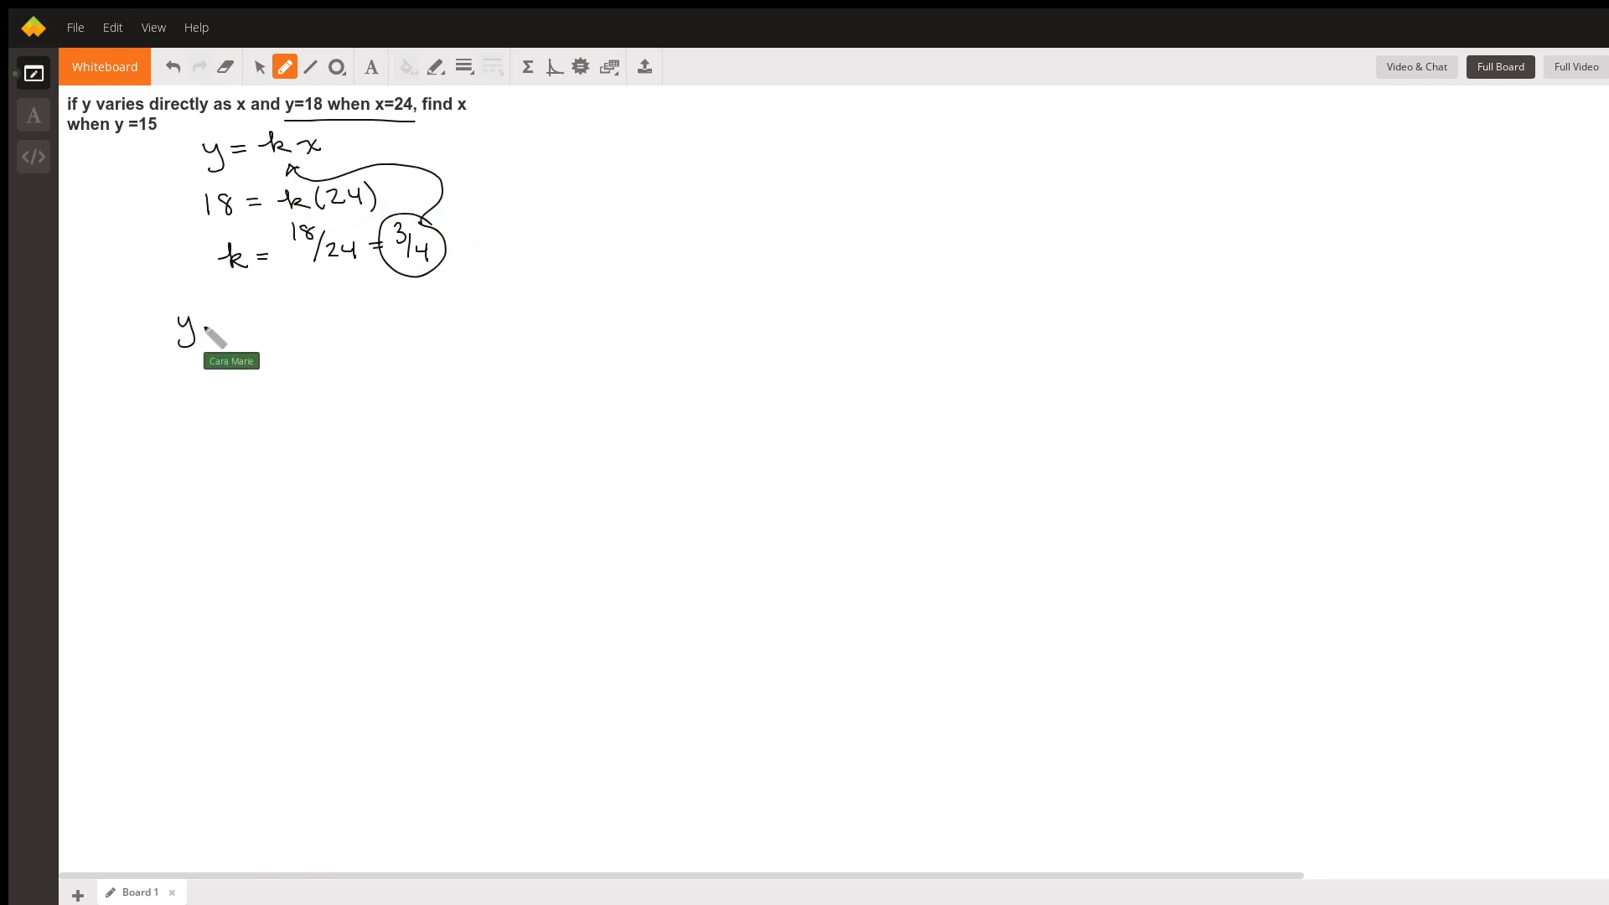
- Write the specific equation y = 3/4 x using the found constant
drag(205, 327, 256, 324)
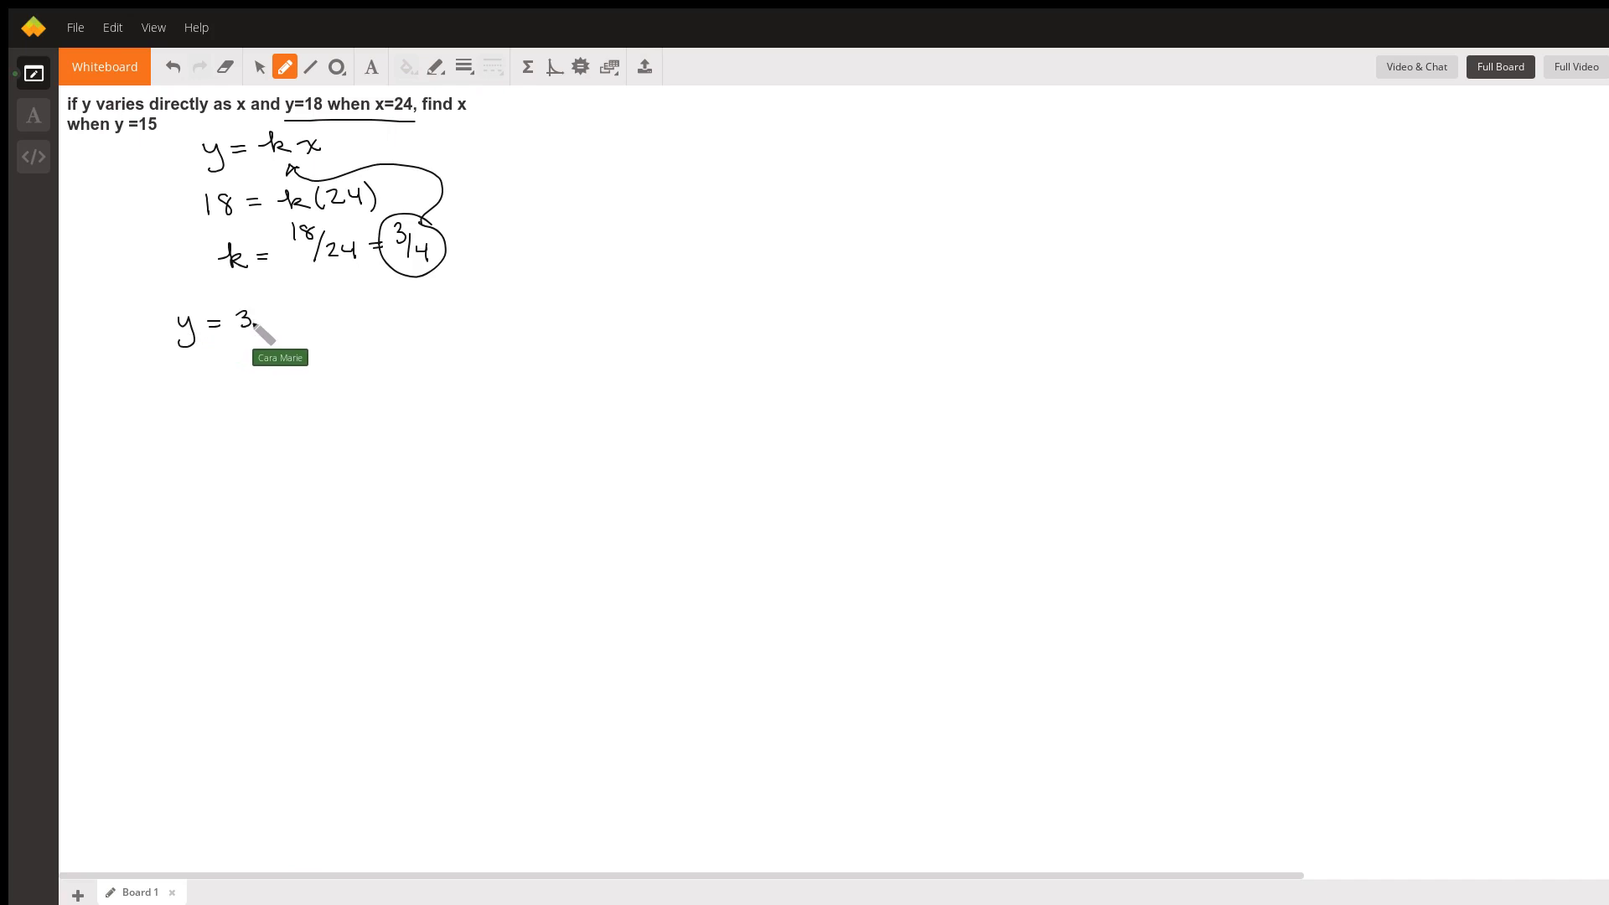
drag(251, 323, 313, 328)
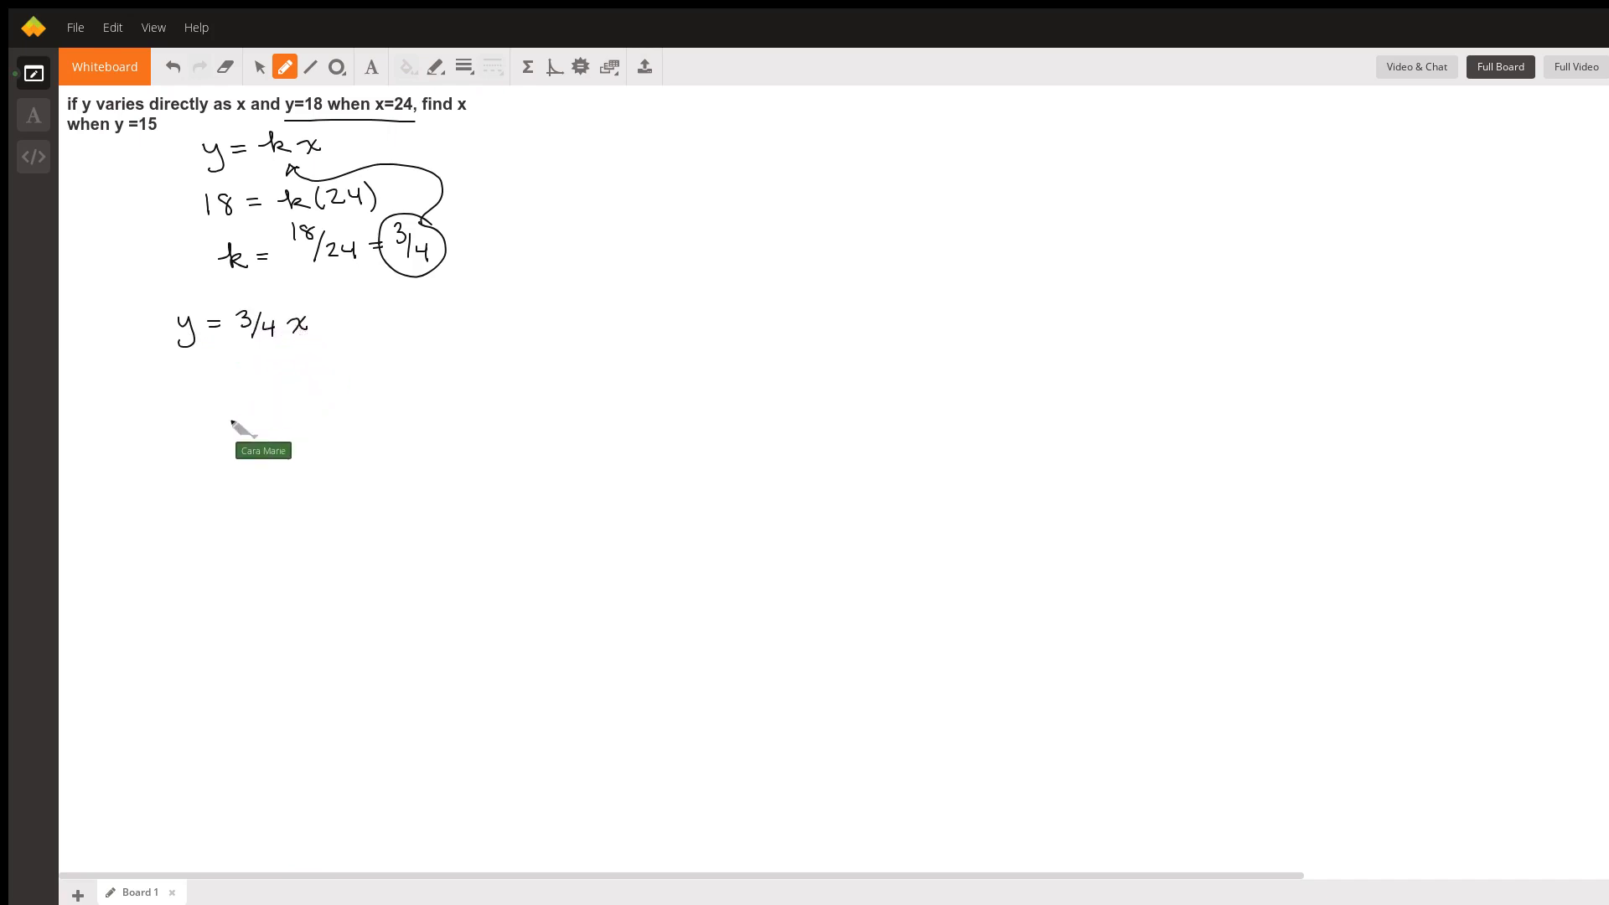
mouse_move(473, 121)
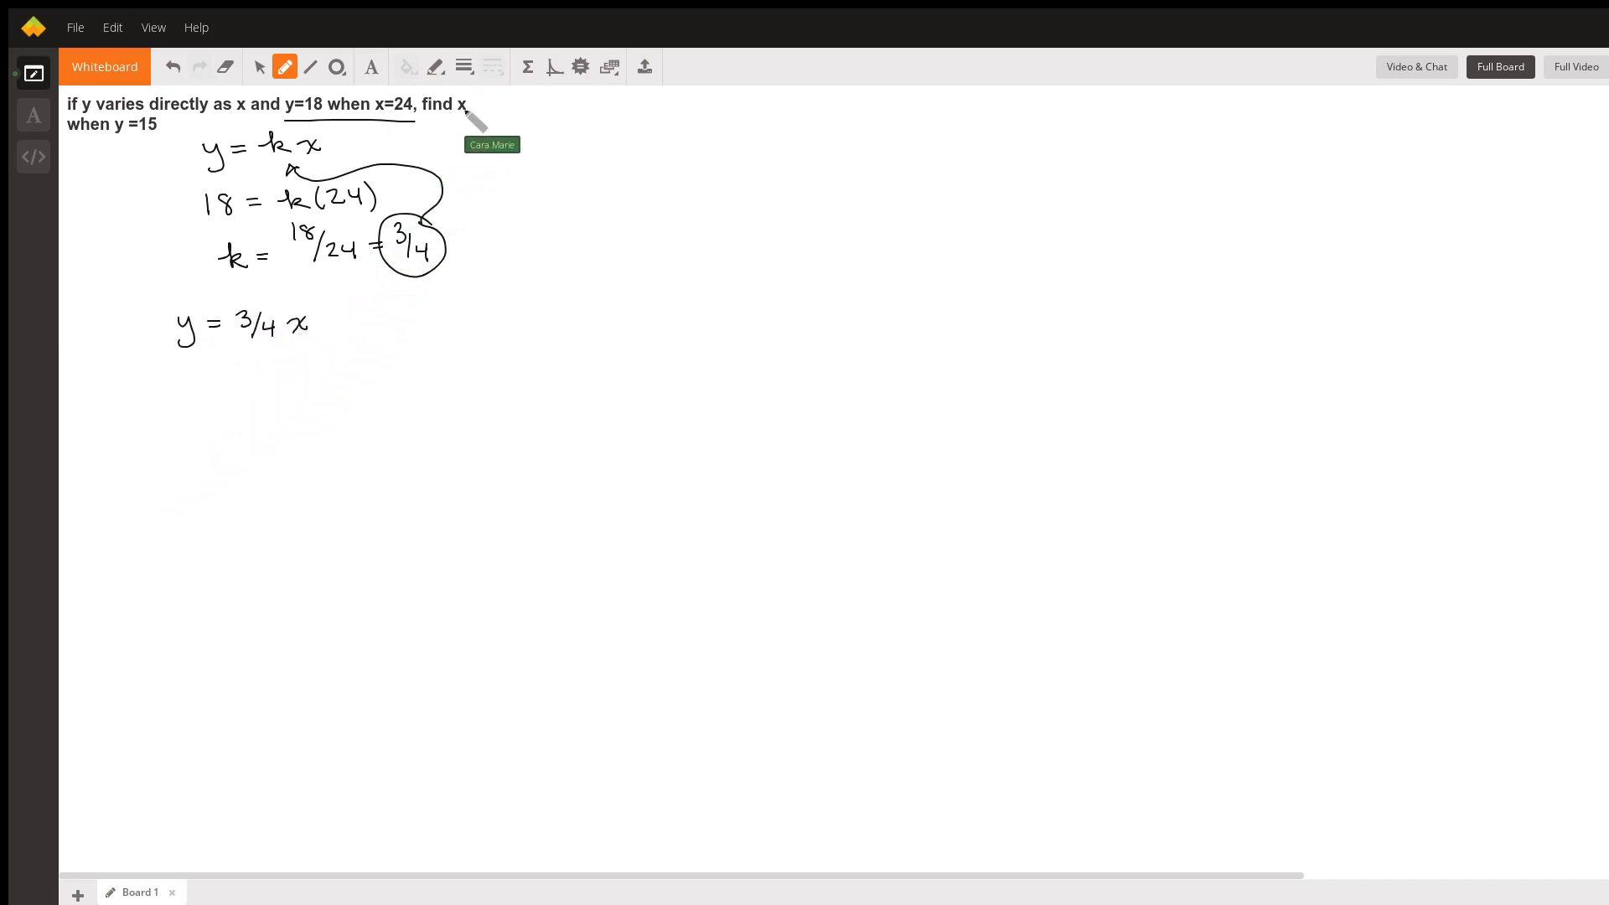
mouse_move(189, 369)
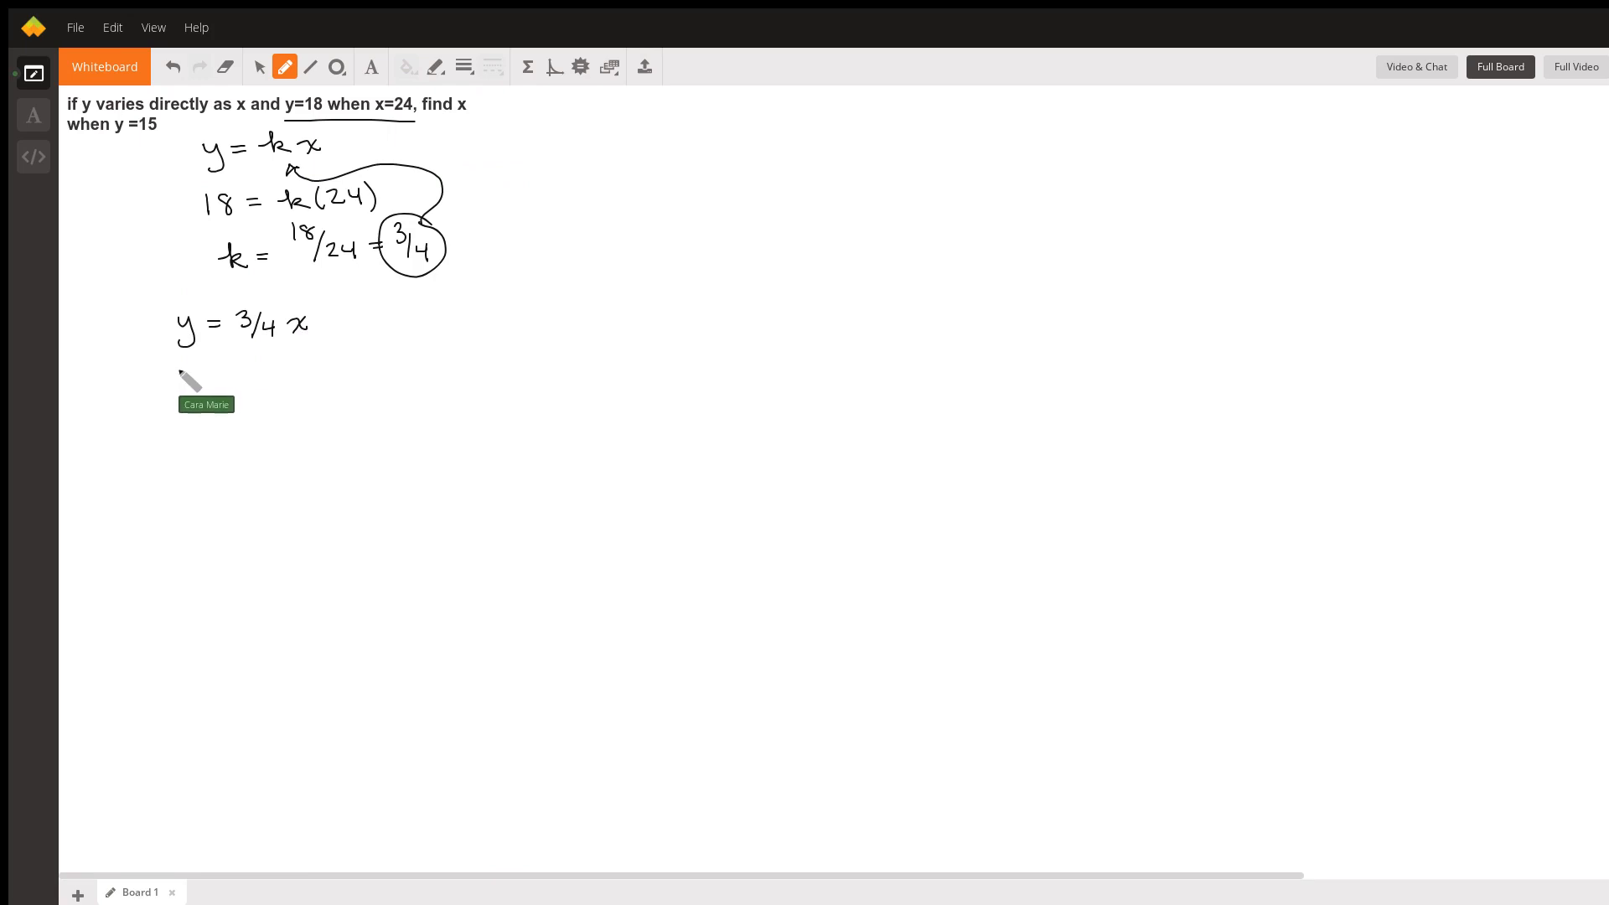
- Write 15 = 3/4 x, multiply both sides by 4/3, and write x = 15 × 4 over 3
drag(179, 380, 211, 386)
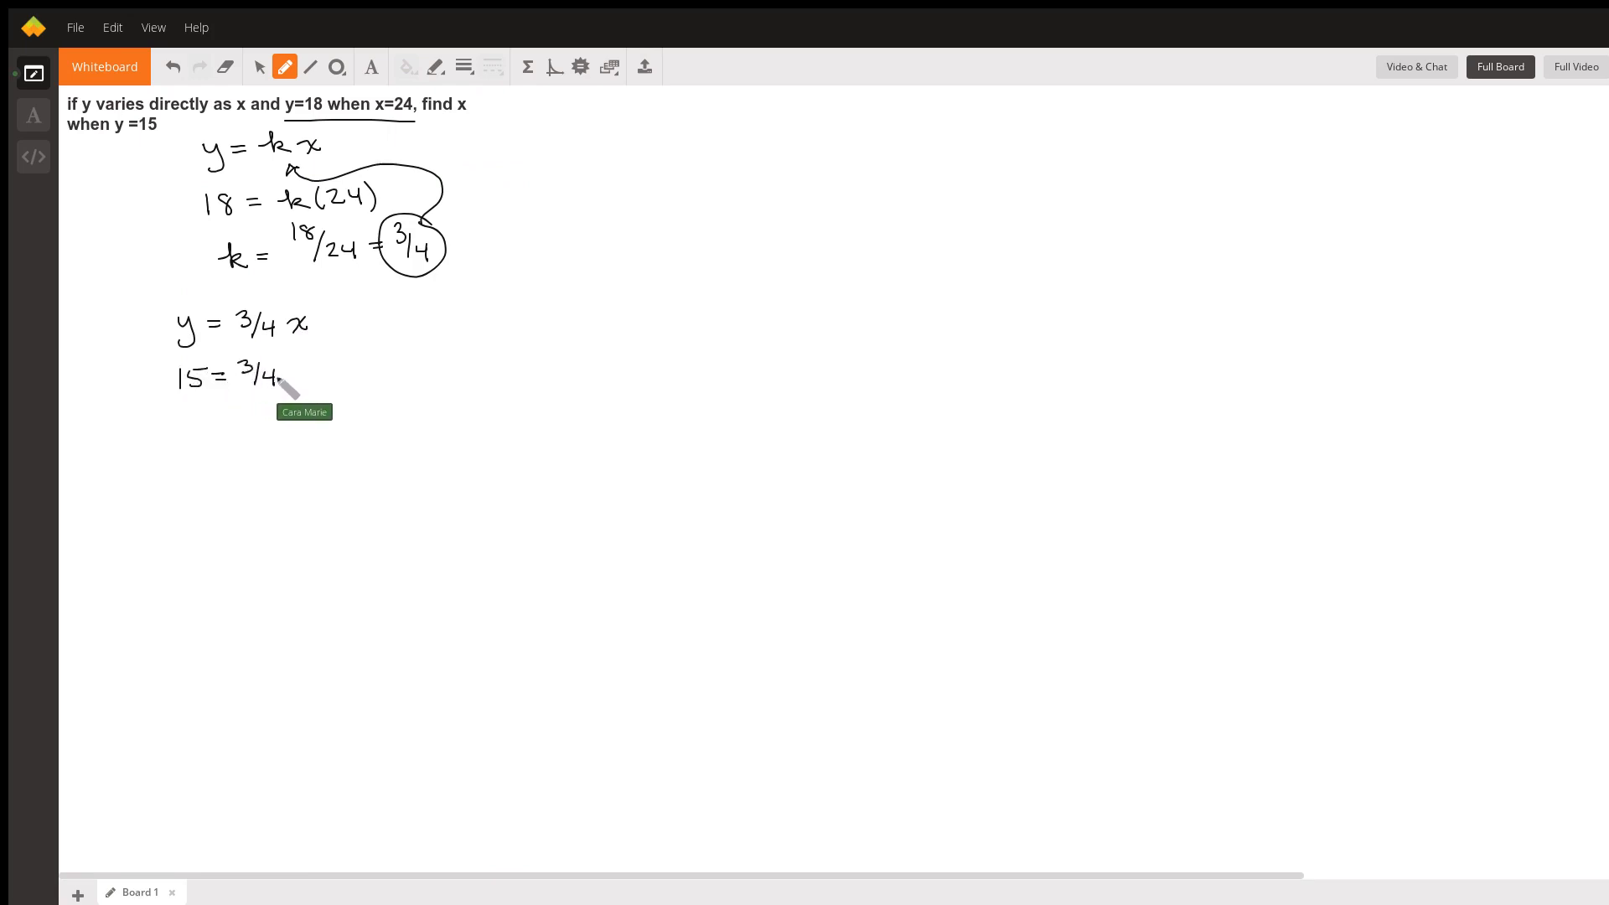
drag(241, 369, 308, 380)
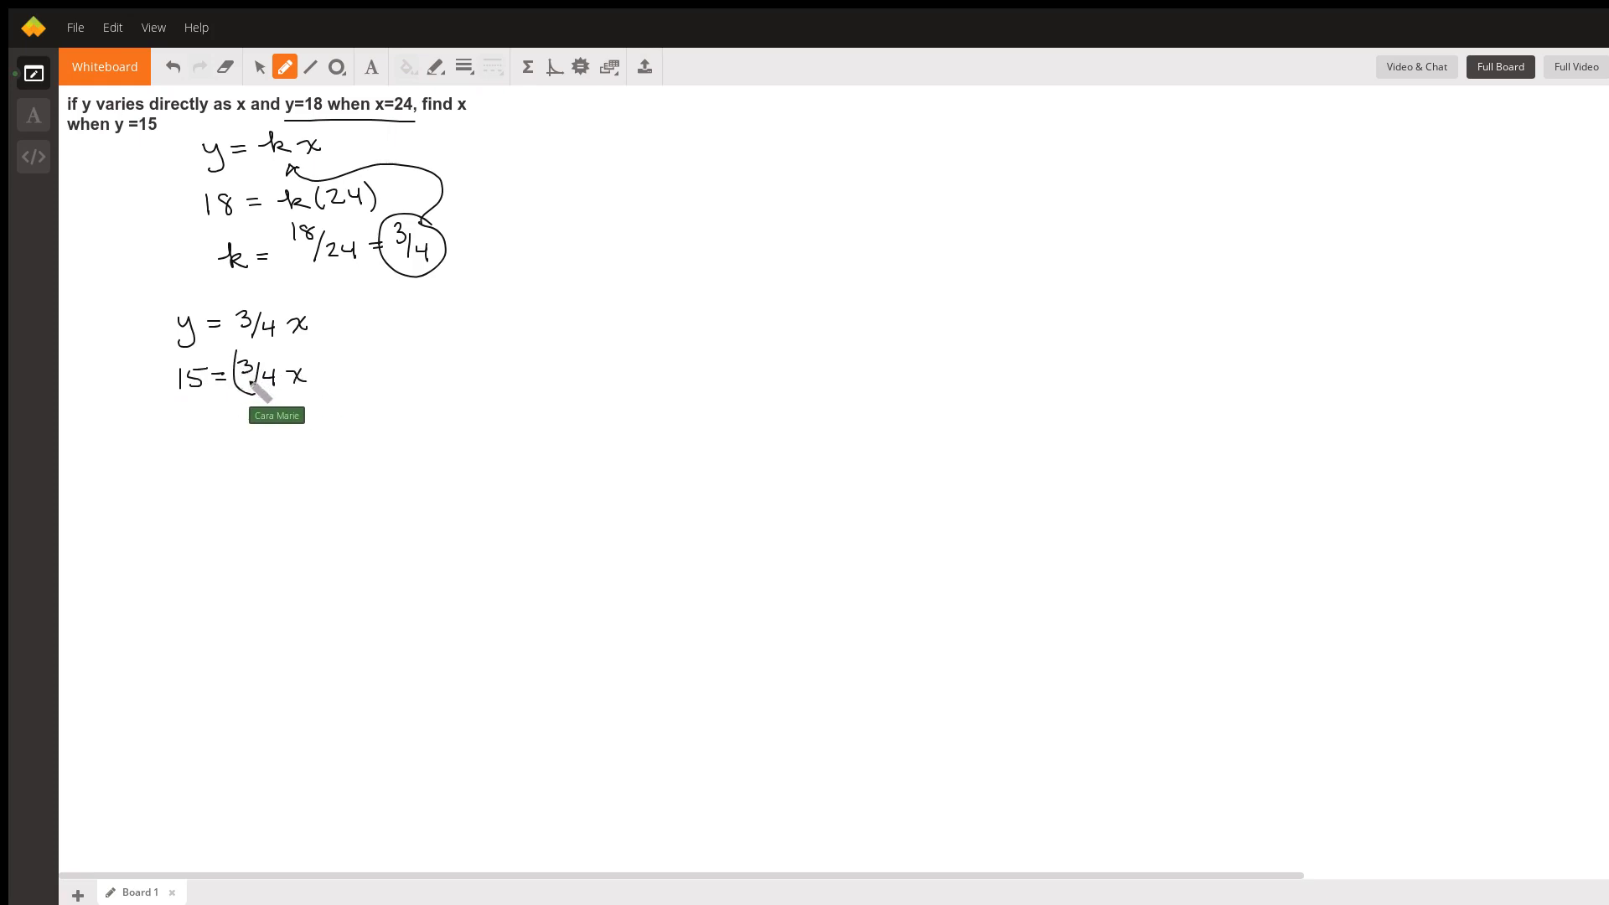
drag(318, 363, 369, 385)
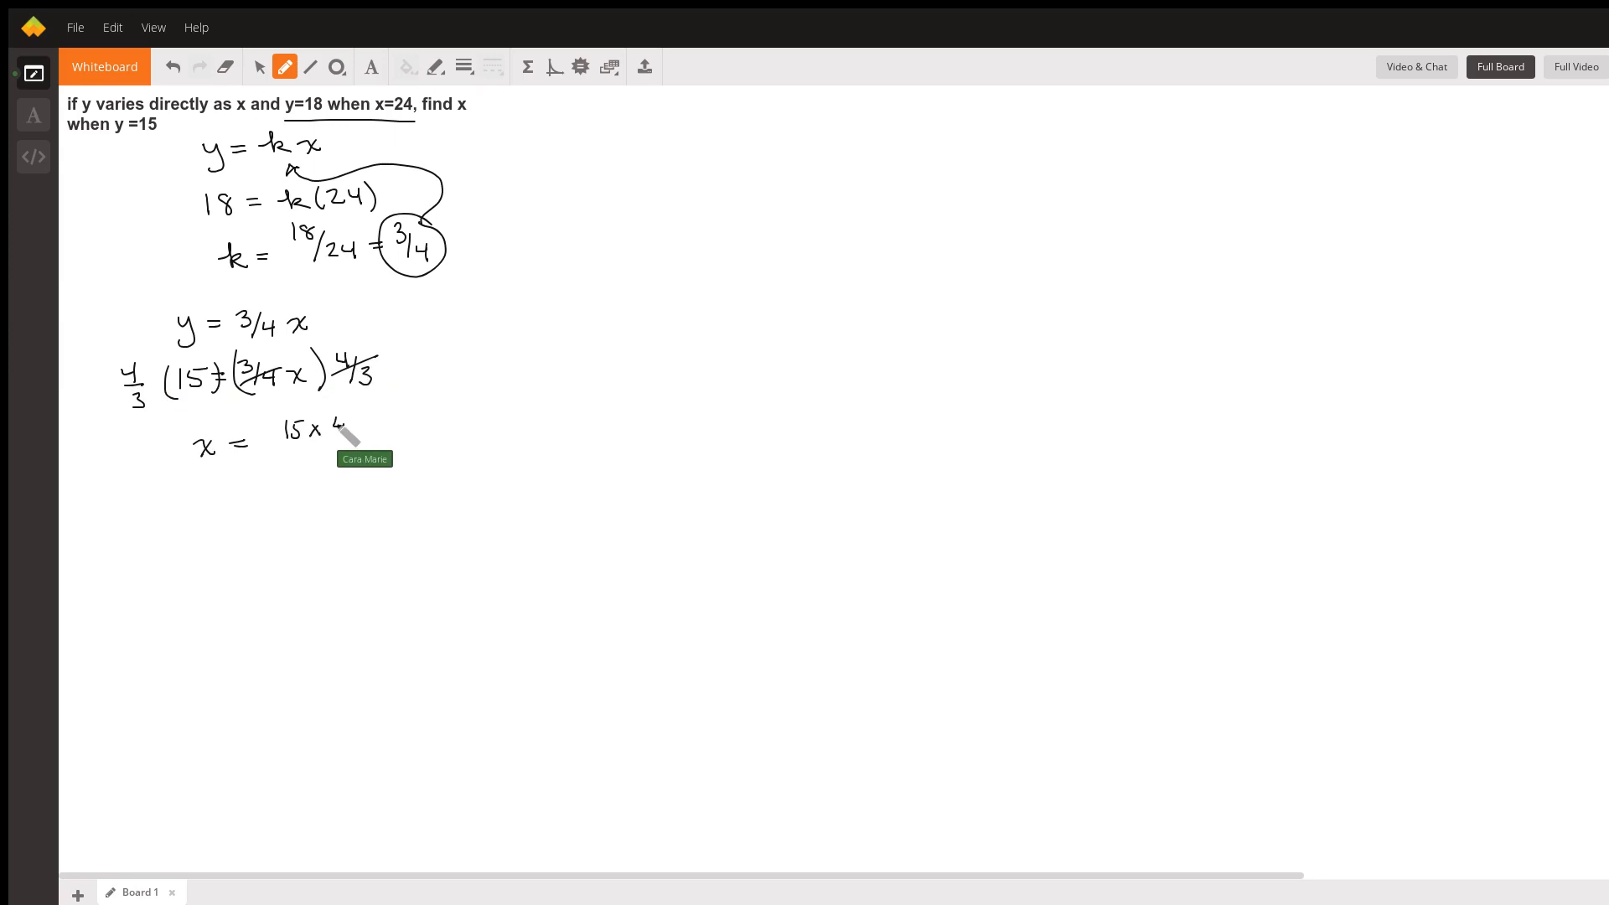
drag(287, 441, 354, 463)
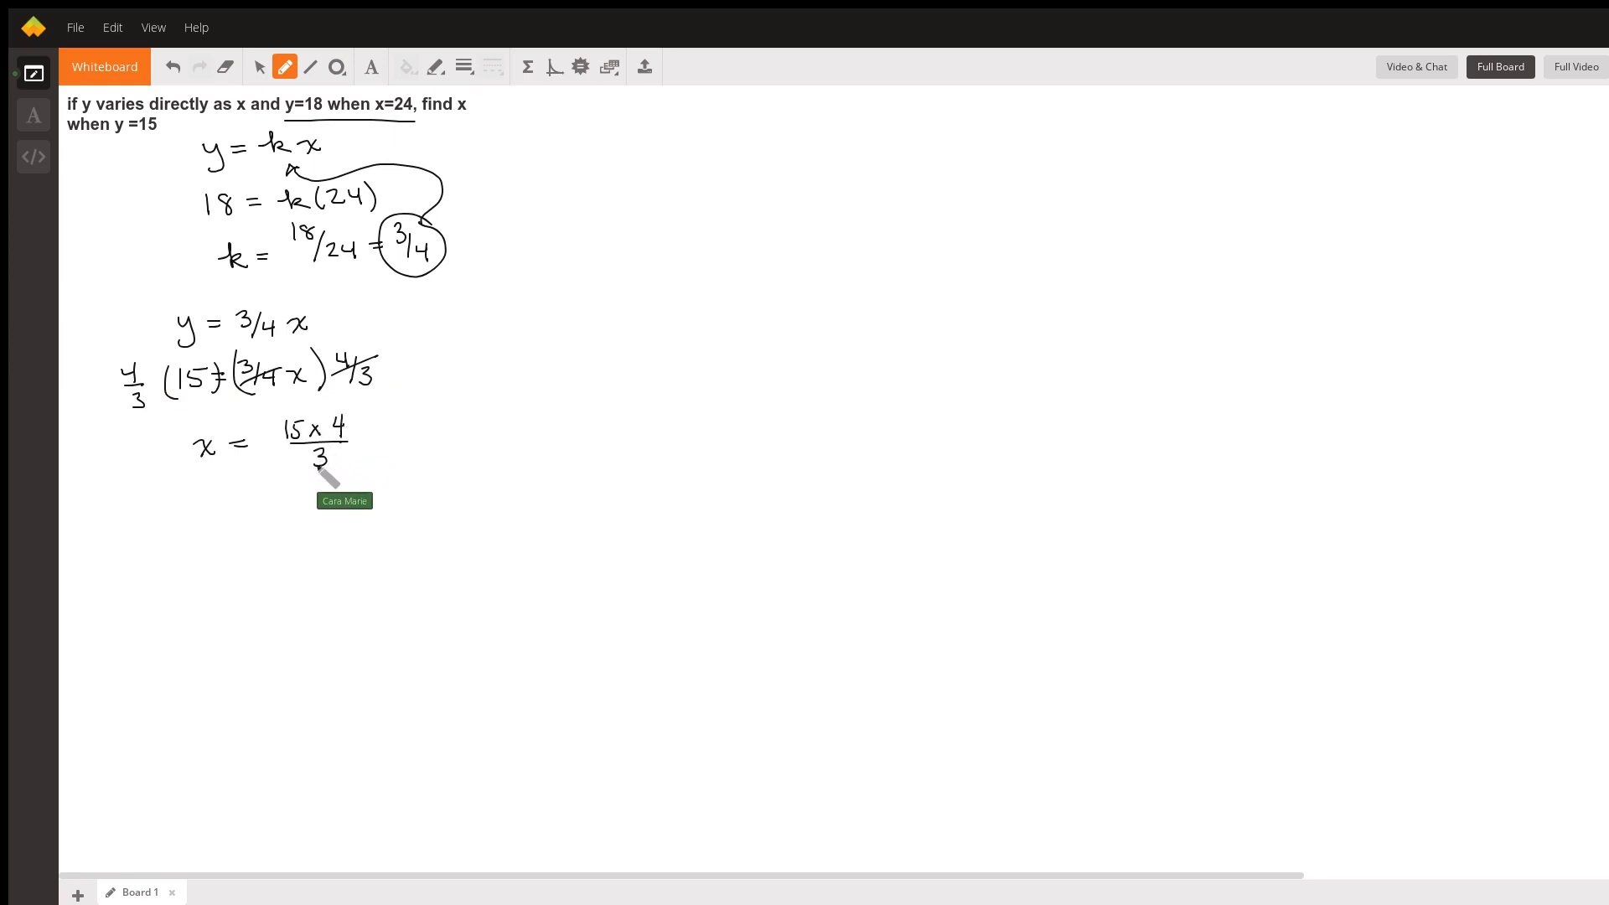